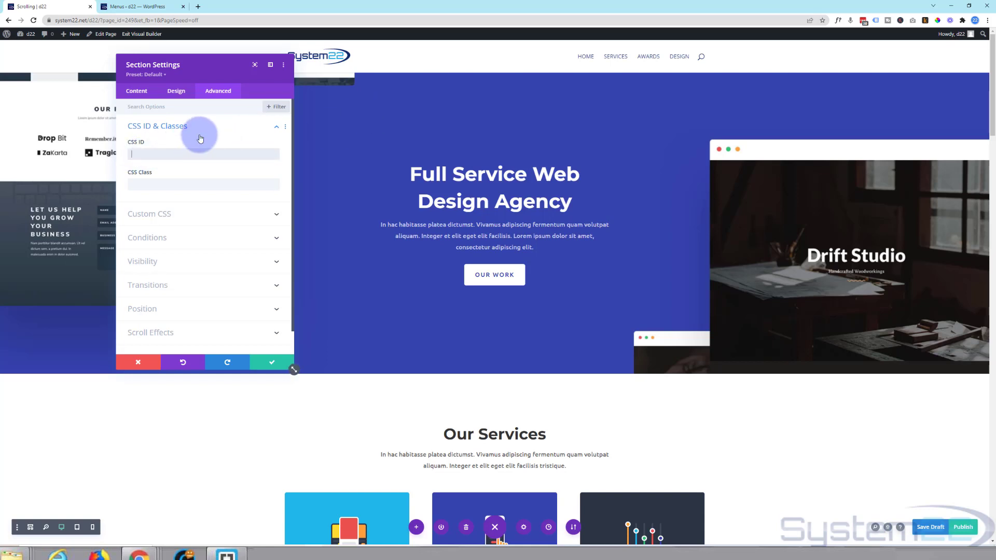
# - Enter 'pagetop' as the hero section's CSS ID
pyautogui.write('pagetop')
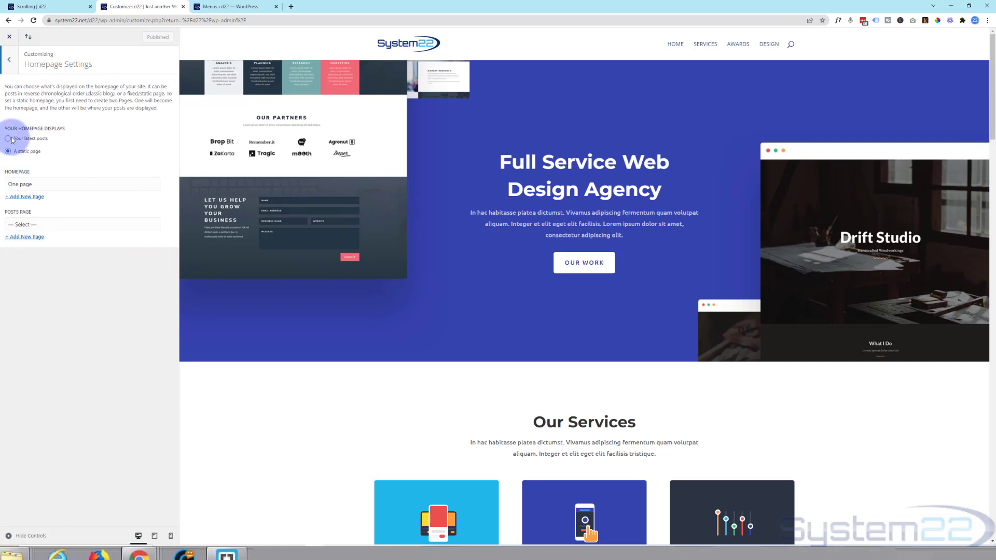
# - Set the homepage to display a static page and publish
pyautogui.click(10, 152)
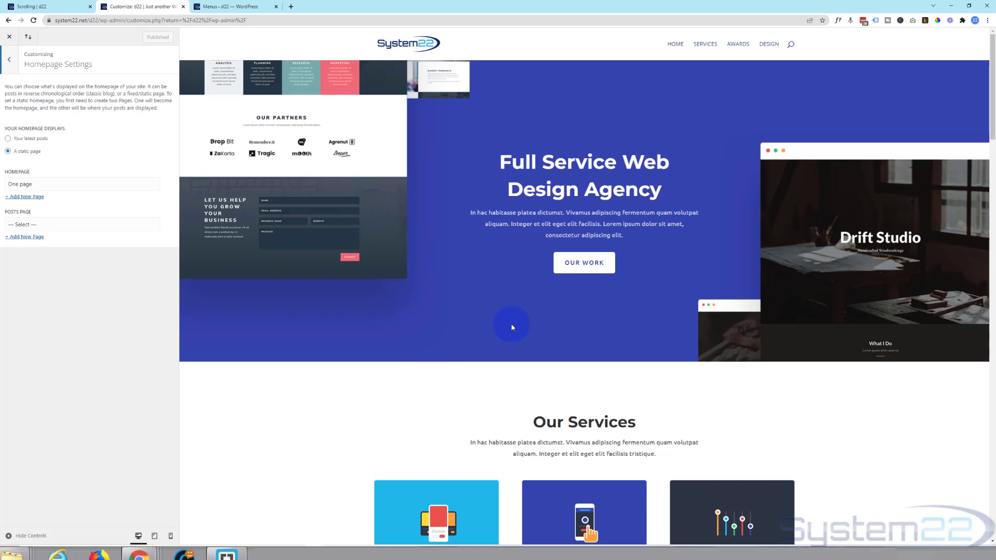
pyautogui.click(157, 51)
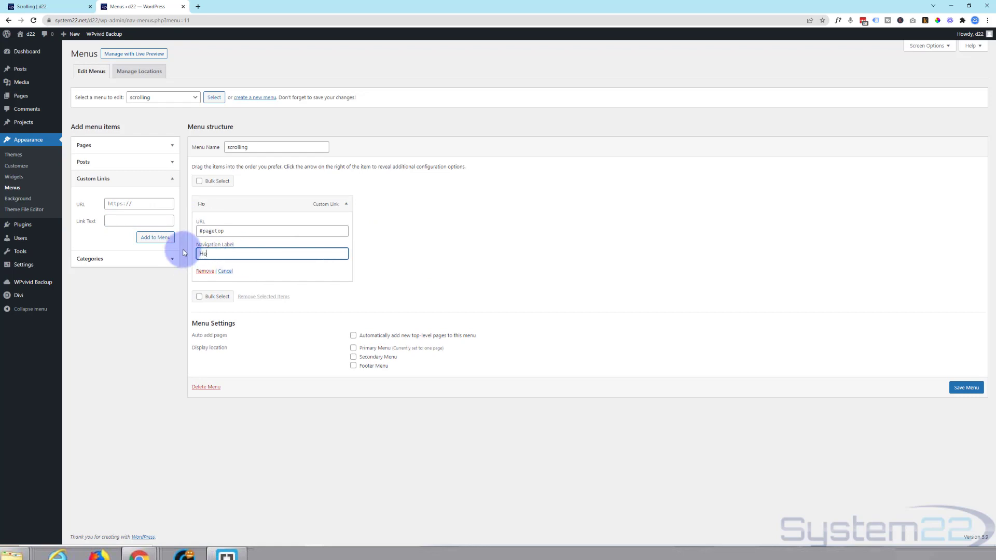
# - Adjust the Home link's navigation label in the scrolling menu
pyautogui.click(966, 387)
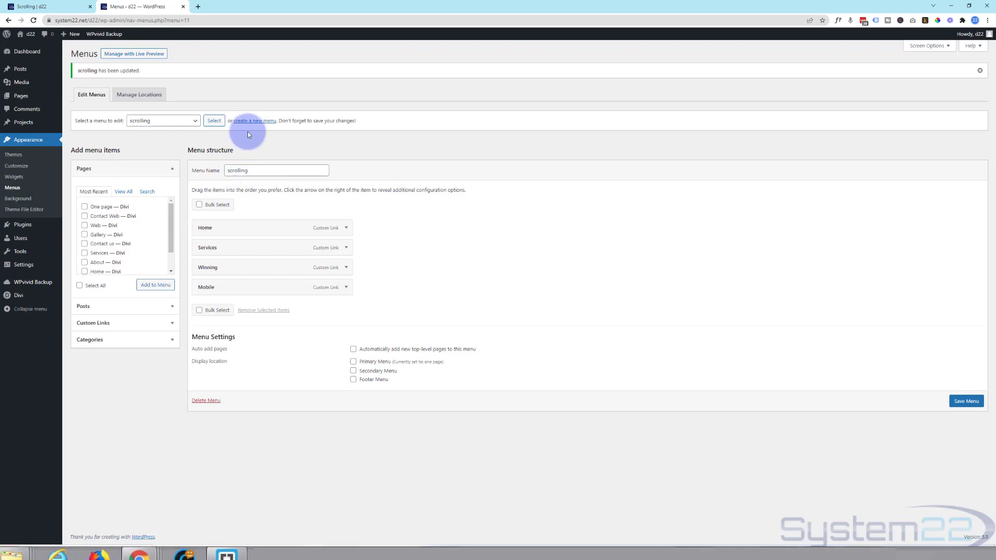